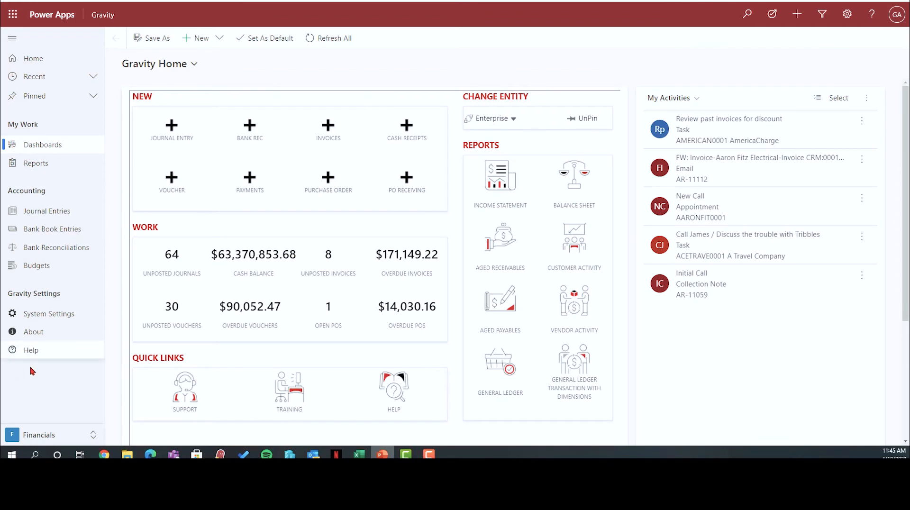
mouse_move(31, 350)
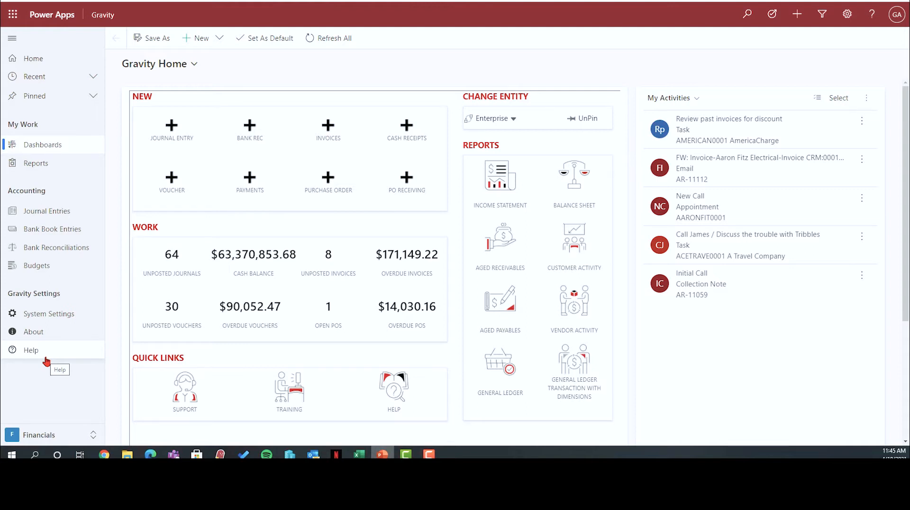
mouse_move(53, 435)
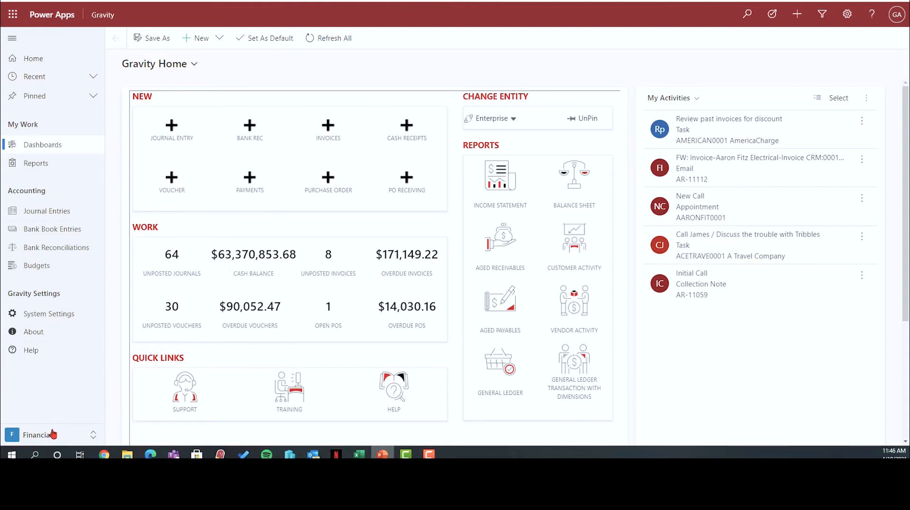
Open the Financials area switcher to list Financials, Revenue, Expense and Inventory
click(39, 434)
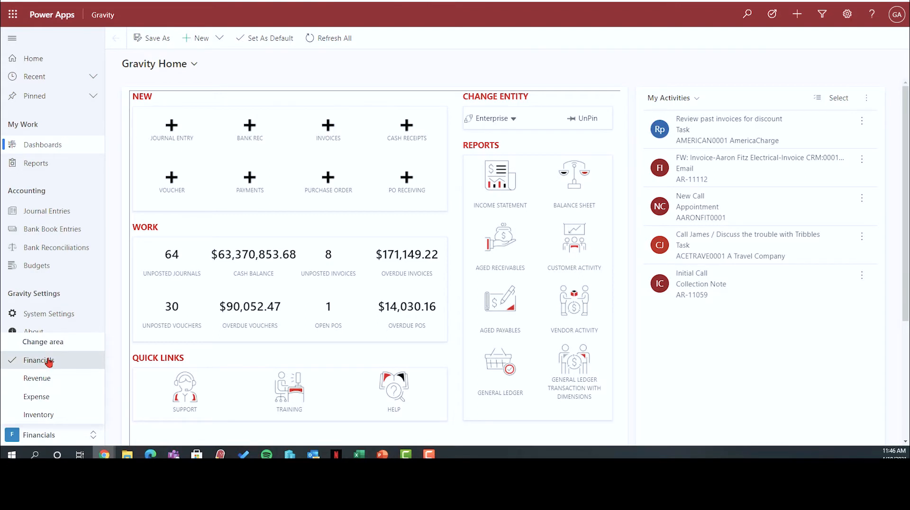
mouse_move(38, 414)
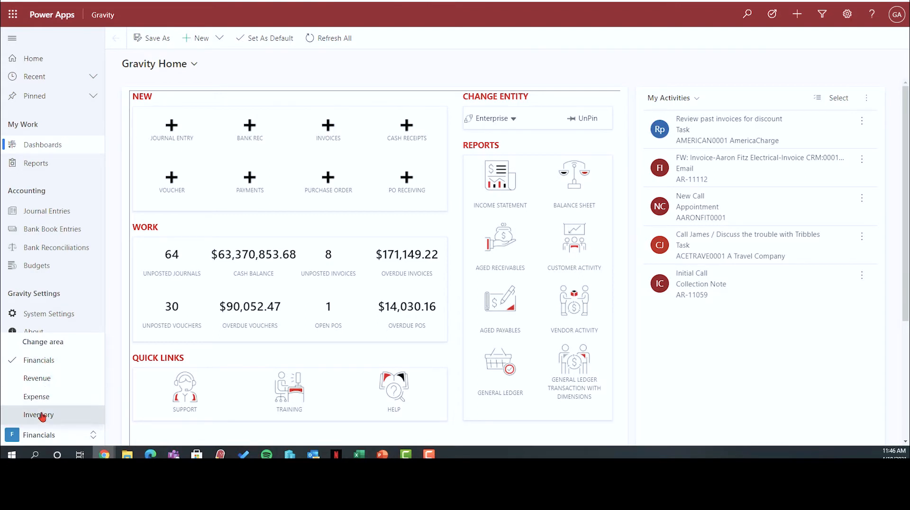
mouse_move(39, 414)
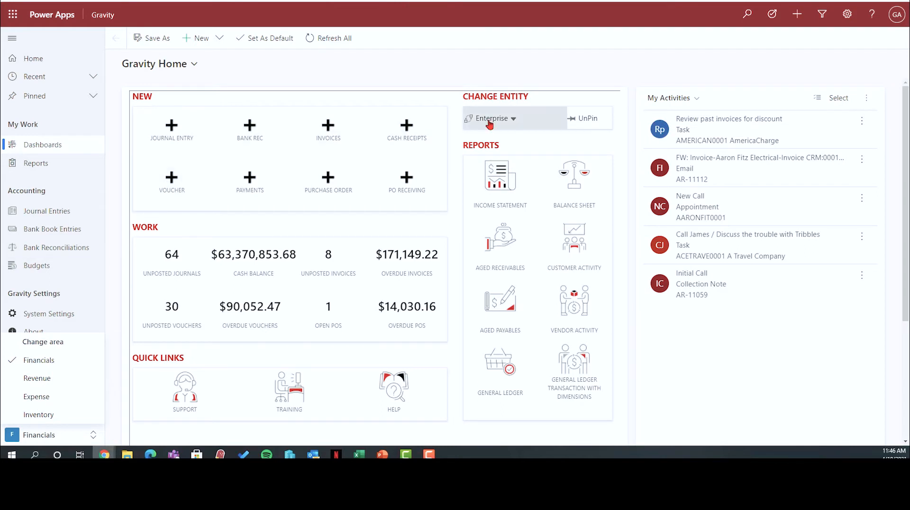
Expand the Enterprise entity dropdown to show current, pinned and user entities
click(494, 119)
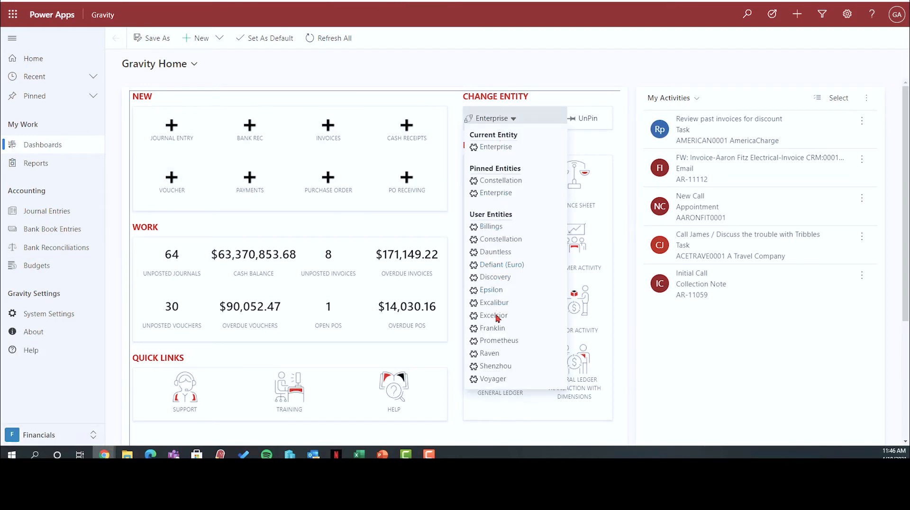
mouse_move(496, 237)
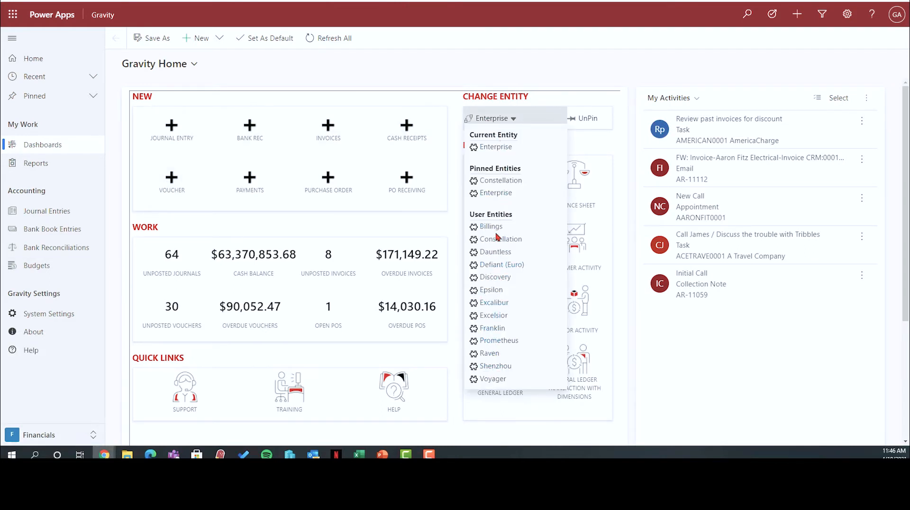
mouse_move(492, 293)
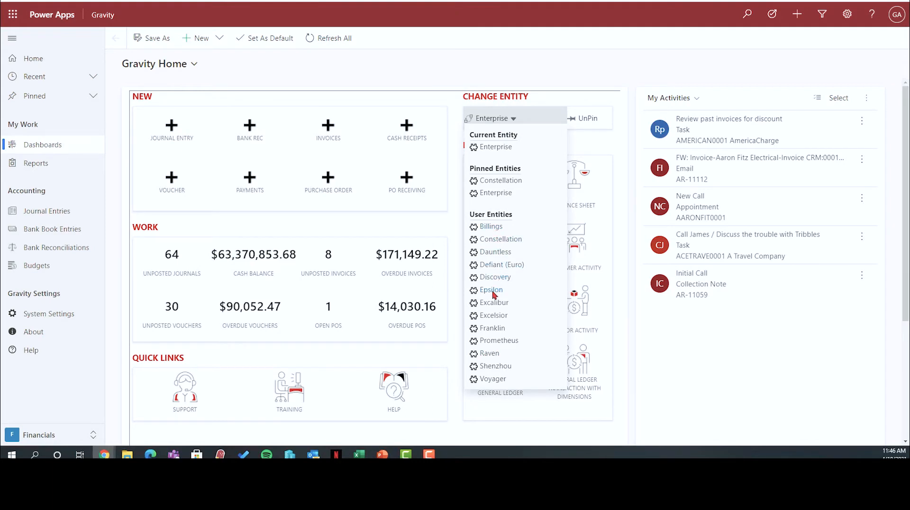
mouse_move(248, 73)
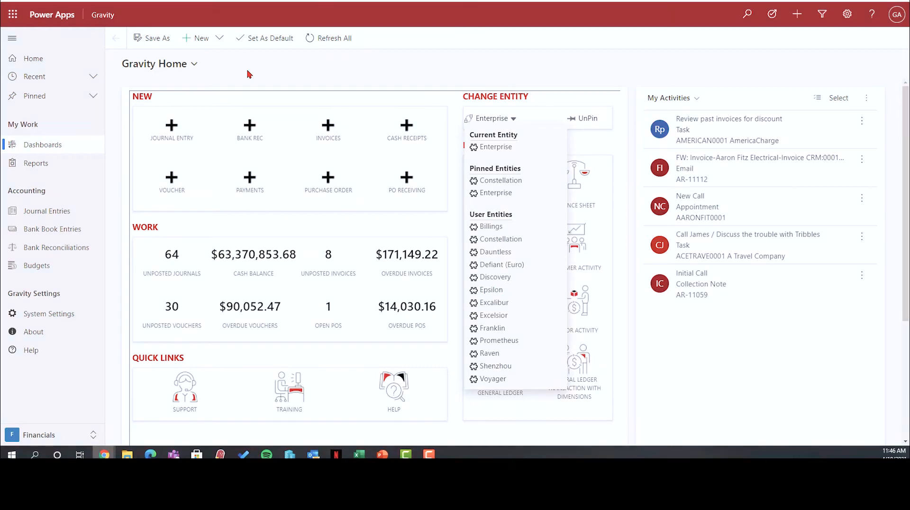
mouse_move(248, 75)
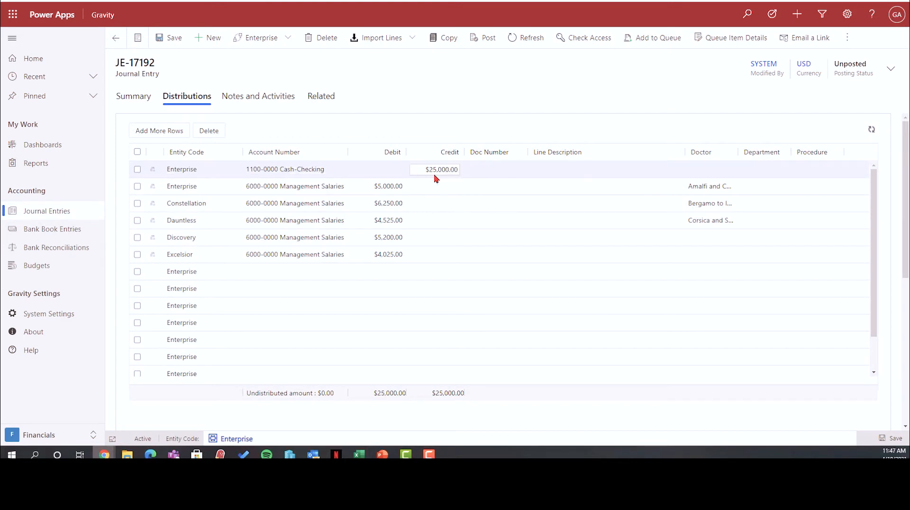
click(191, 203)
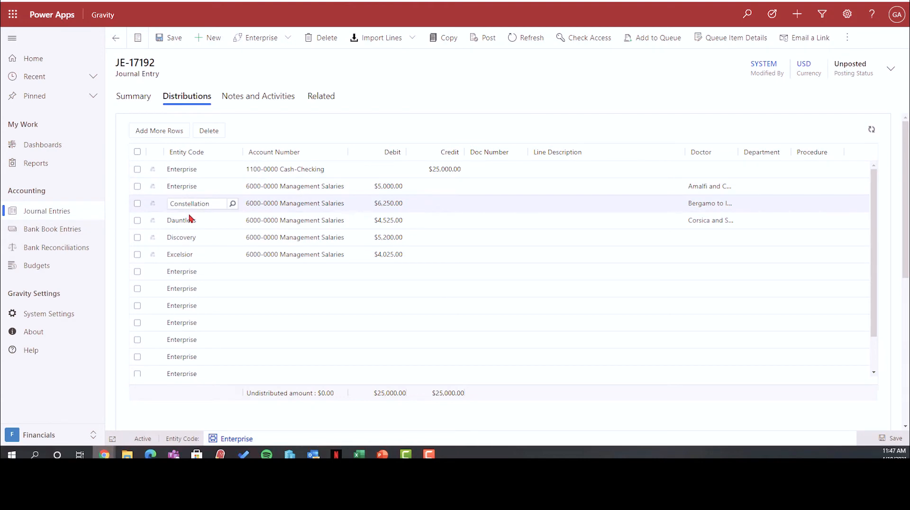
click(197, 254)
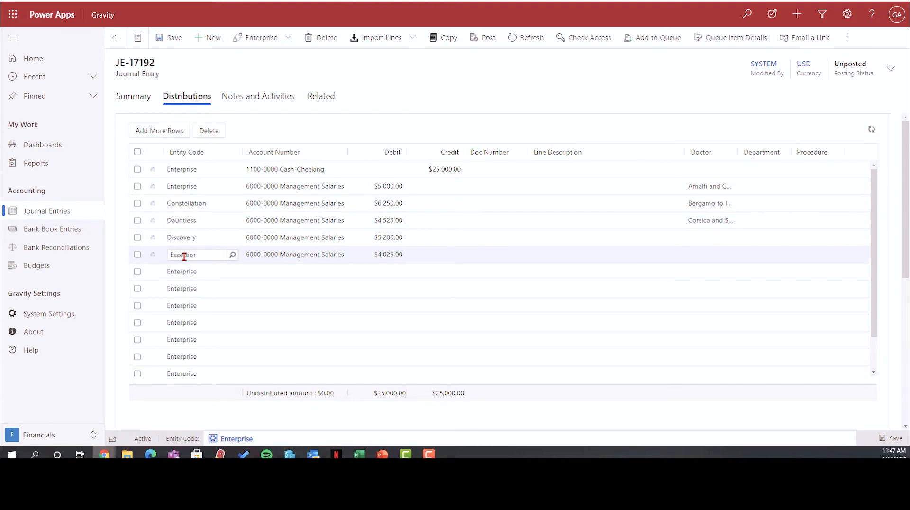
click(388, 186)
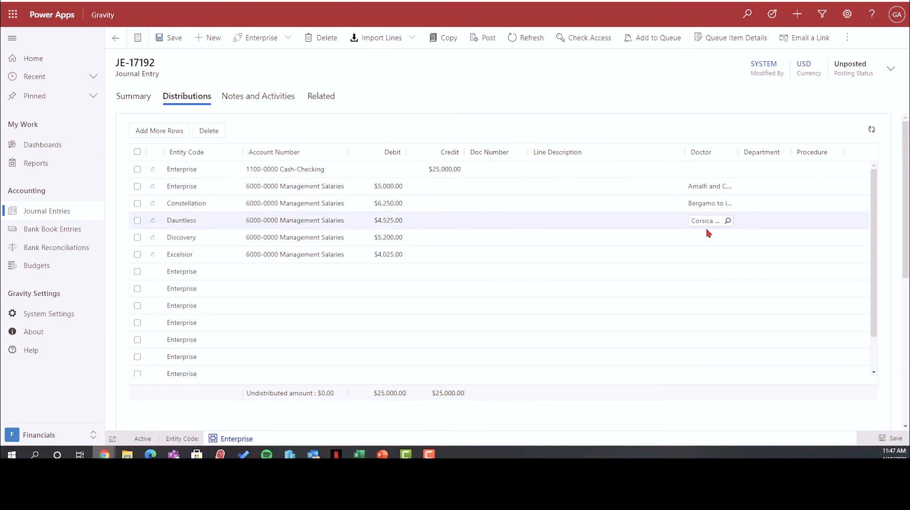
click(434, 220)
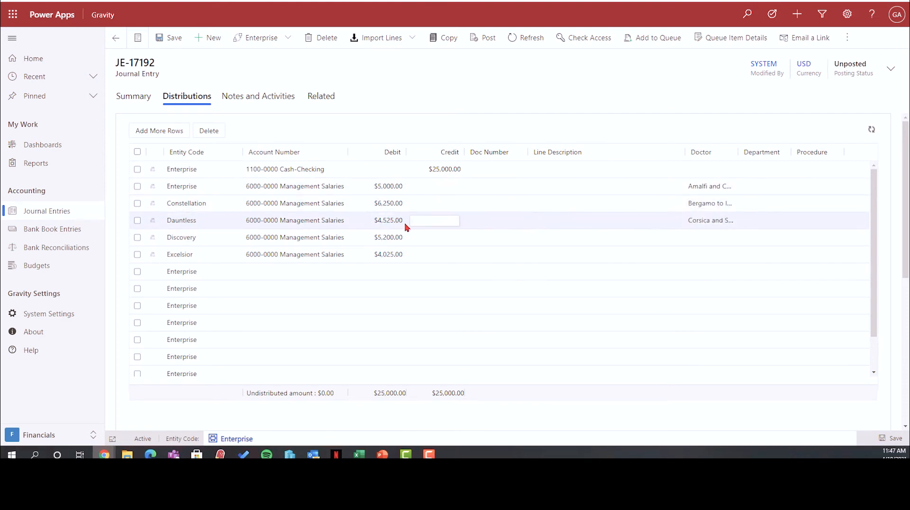
click(191, 203)
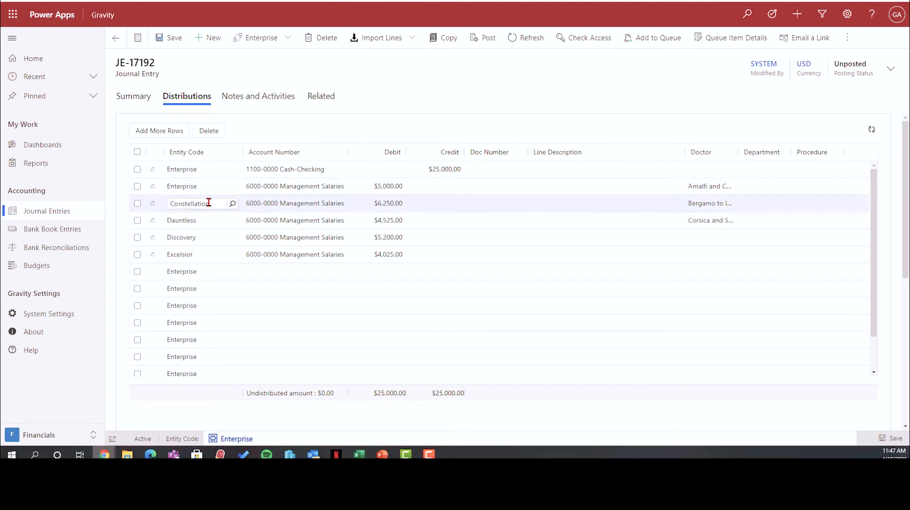
click(191, 254)
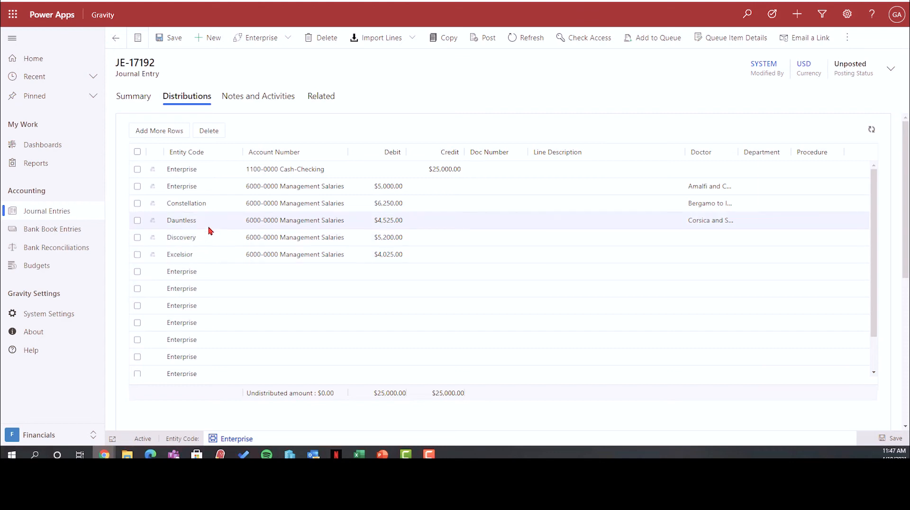
click(197, 186)
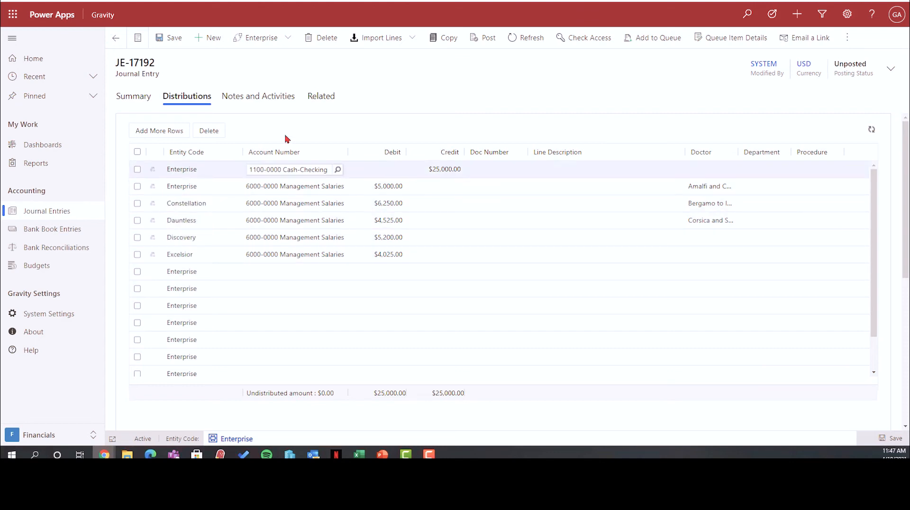
click(413, 38)
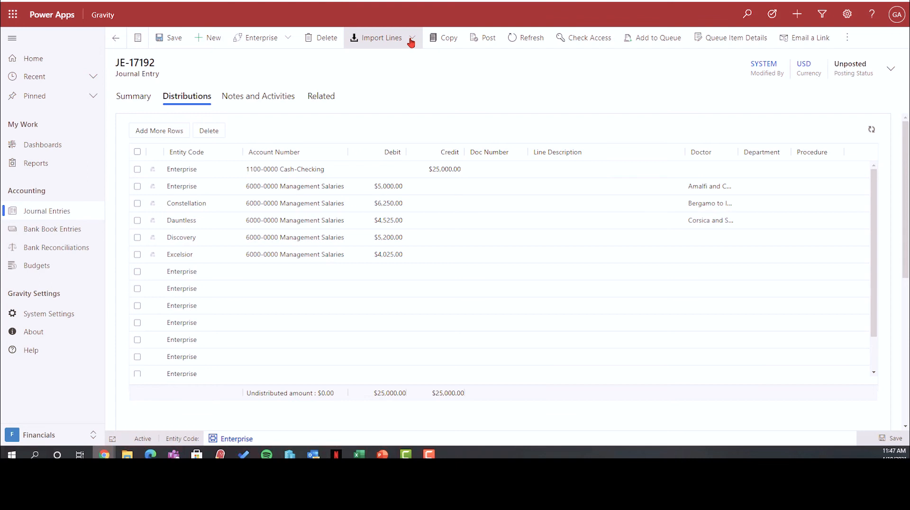
mouse_move(396, 52)
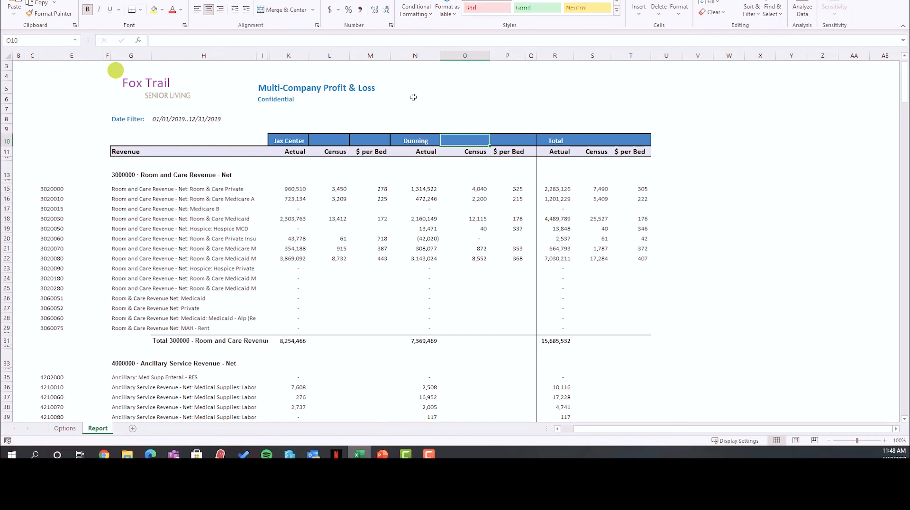
mouse_move(297, 173)
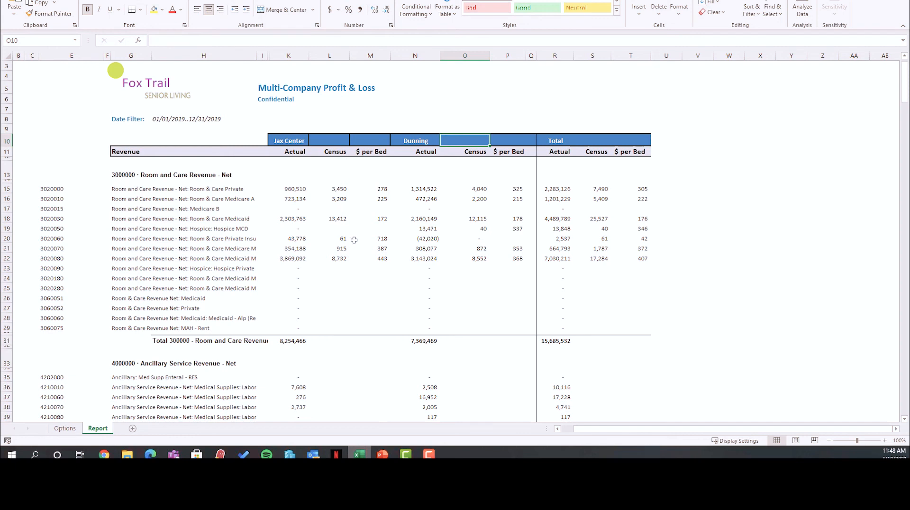
mouse_move(361, 189)
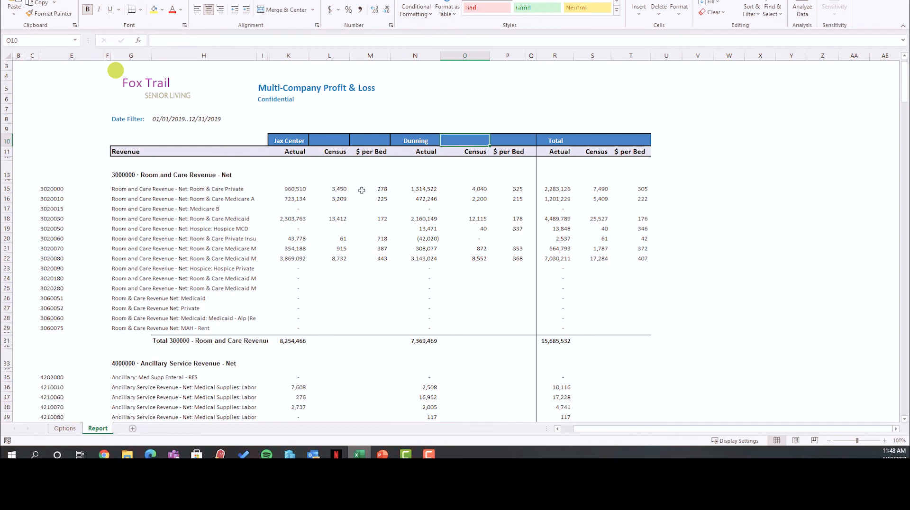
mouse_move(385, 189)
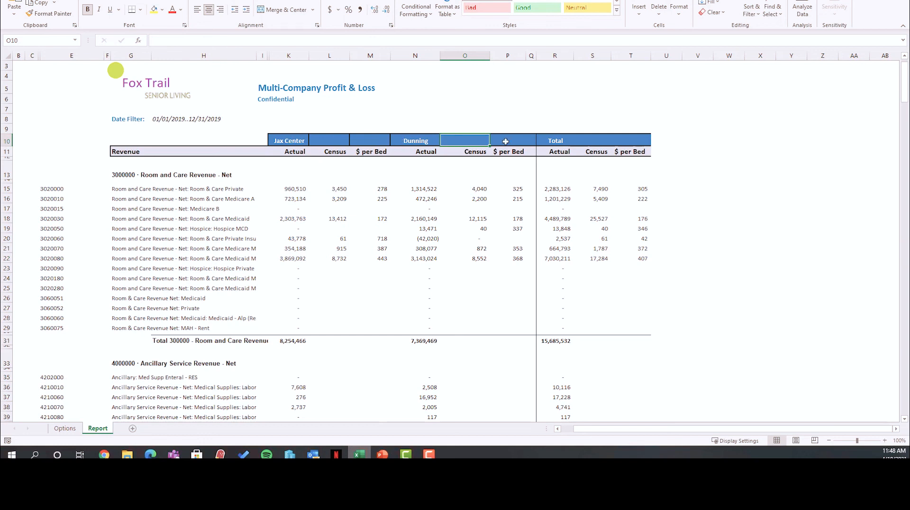
mouse_move(538, 111)
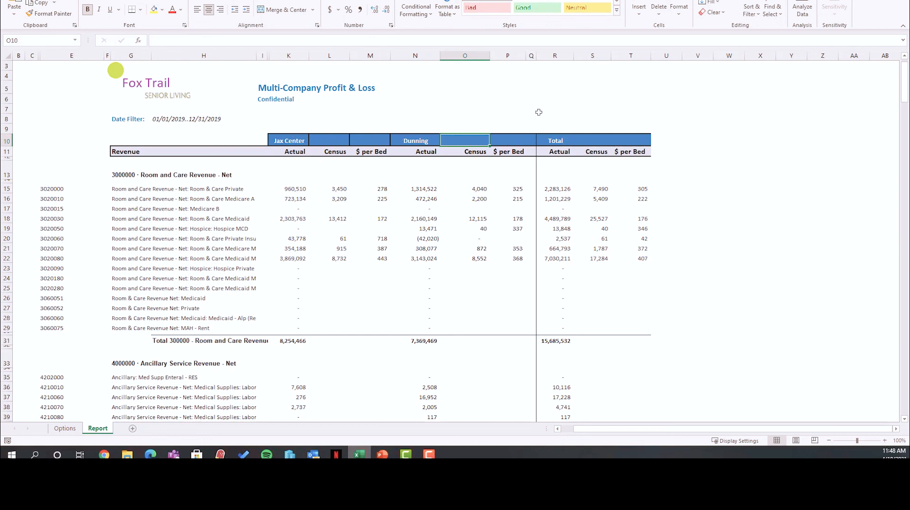
mouse_move(515, 101)
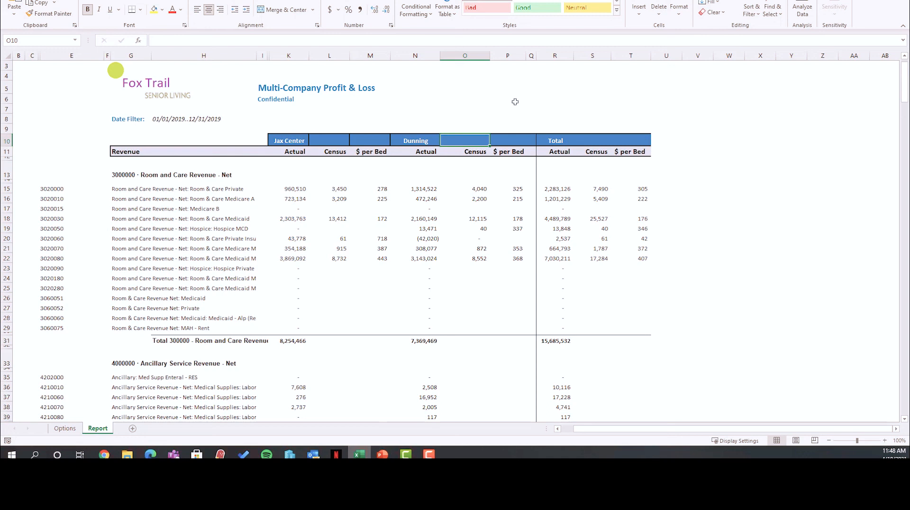
mouse_move(515, 101)
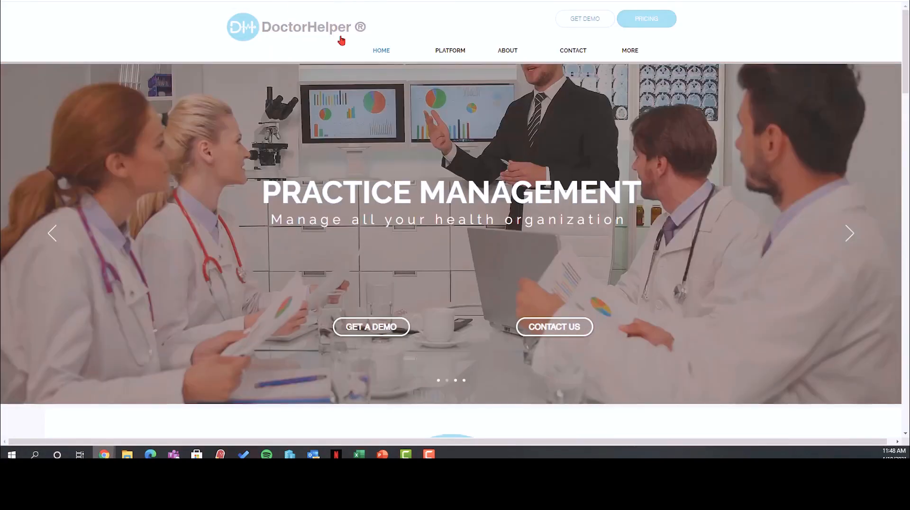
Expand DoctorHelper's PLATFORM menu to show EHR, Telehealth, Billing and Accounting
click(450, 51)
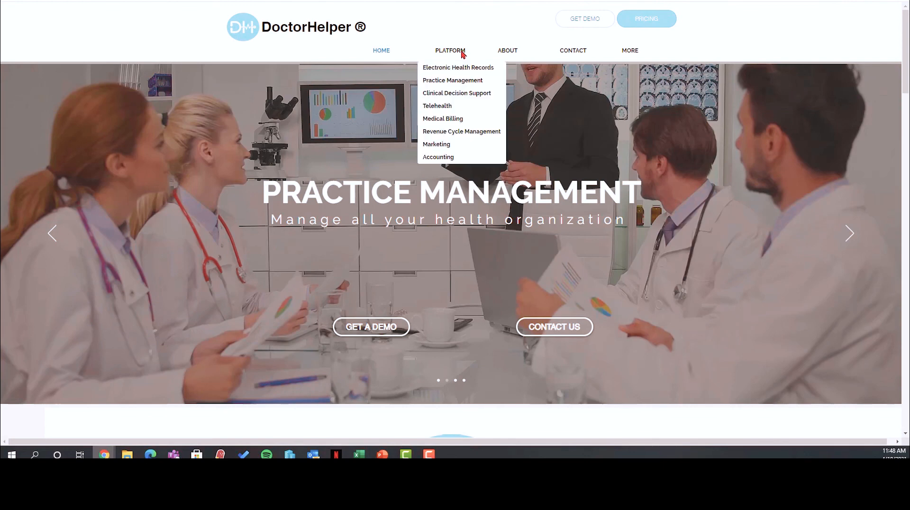